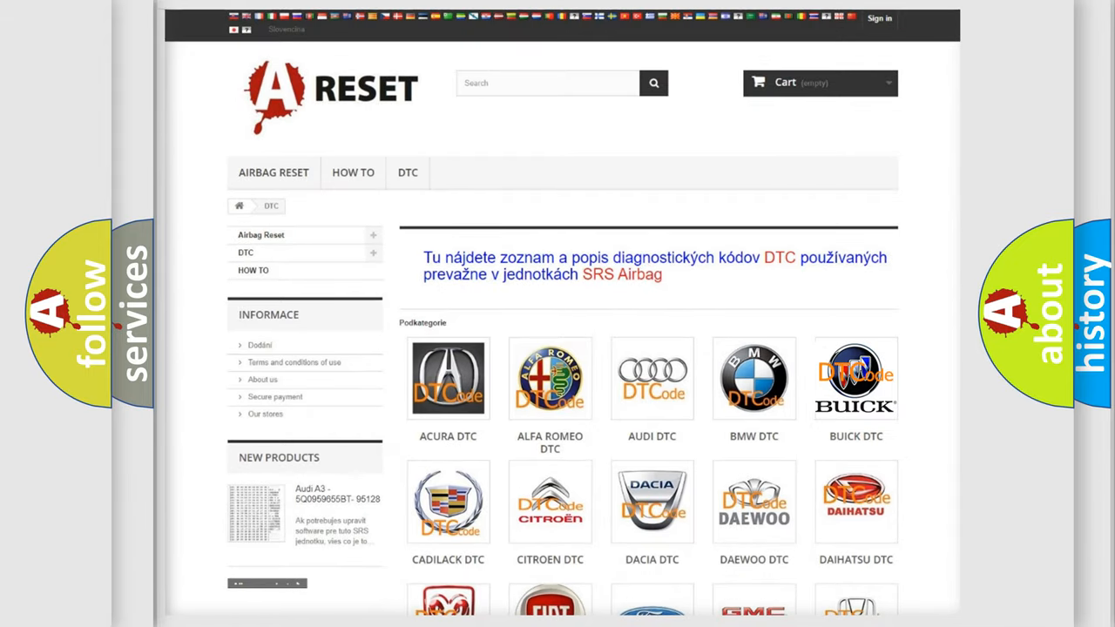
# Step: Browse the Buick DTC listing and its airbag diagnostic error codes
pyautogui.click(856, 378)
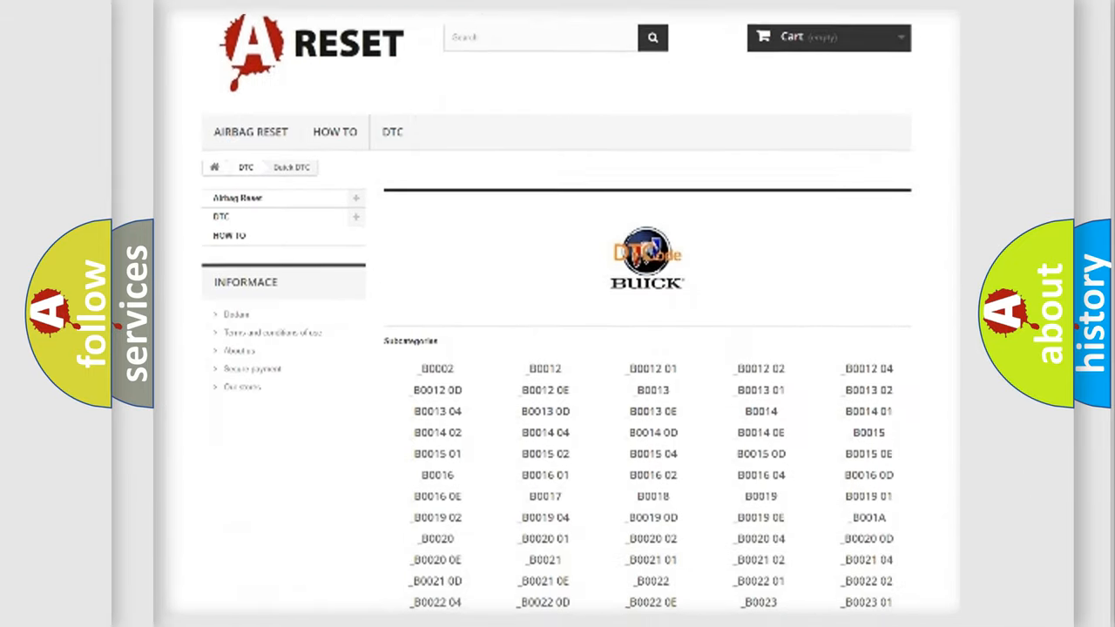
pyautogui.scroll(-3)
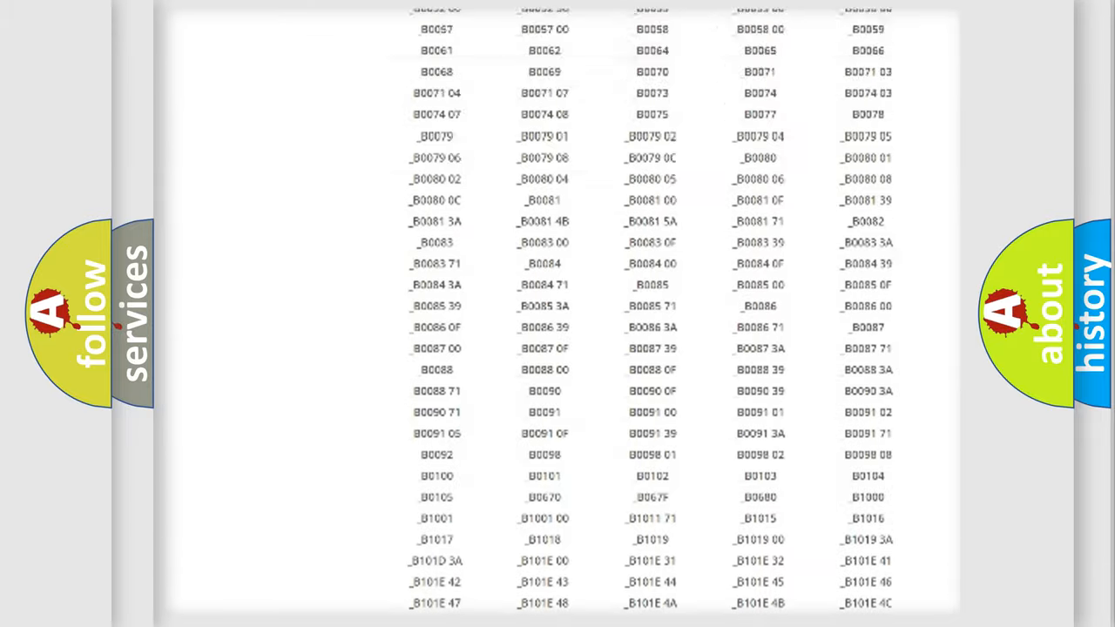
pyautogui.scroll(3)
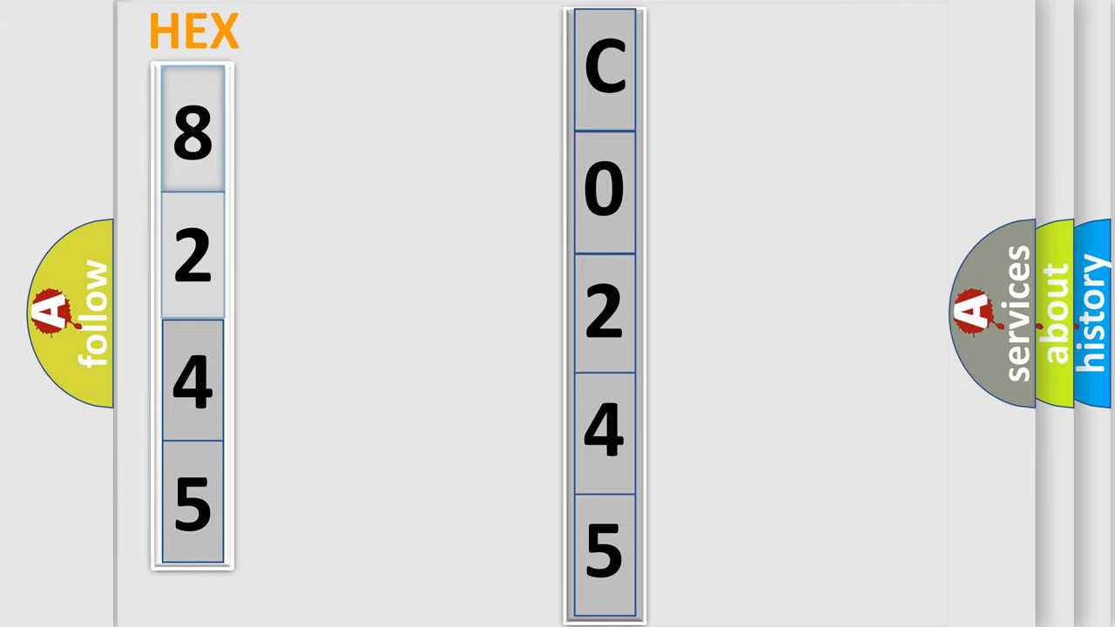
# Step: Advance the HEX slide to show digit 8 as bits 1, 0, 0, 0
pyautogui.click(192, 131)
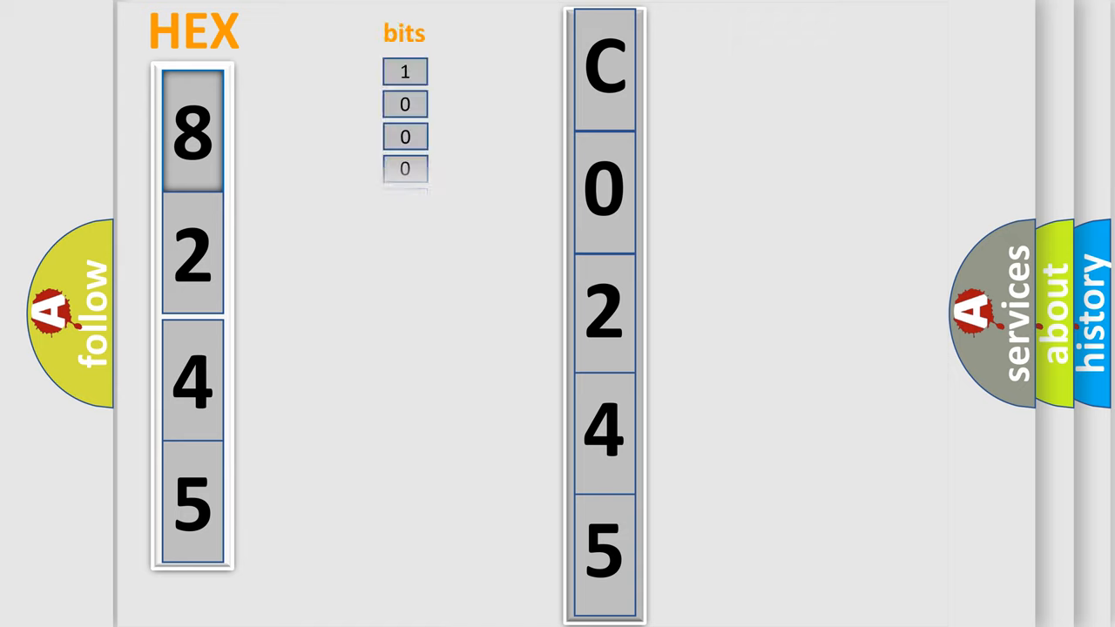